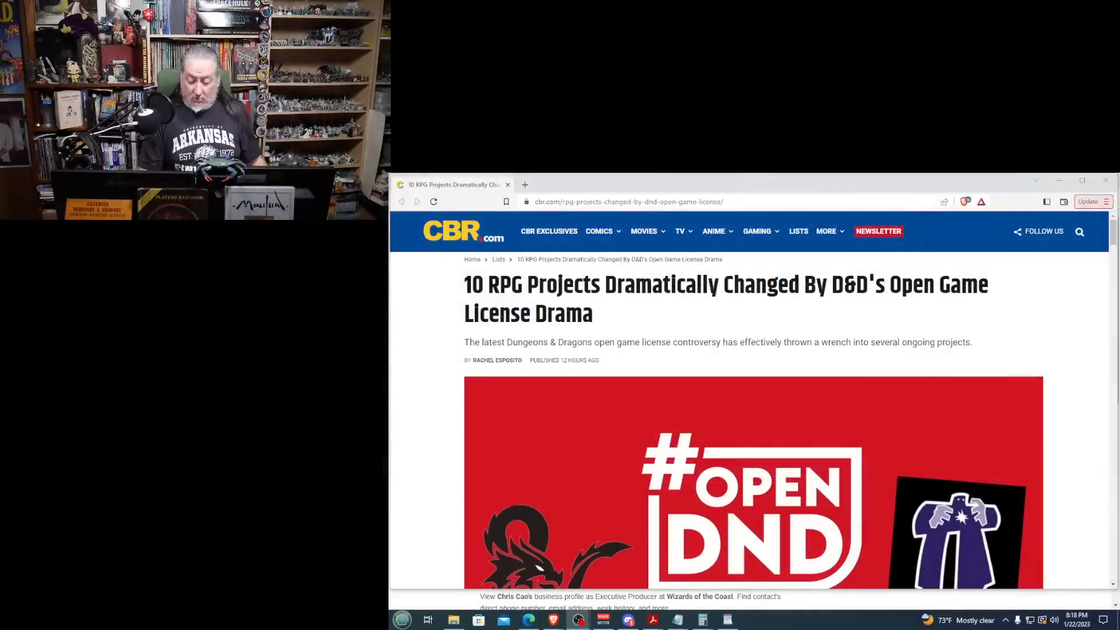
pyautogui.moveTo(591, 330)
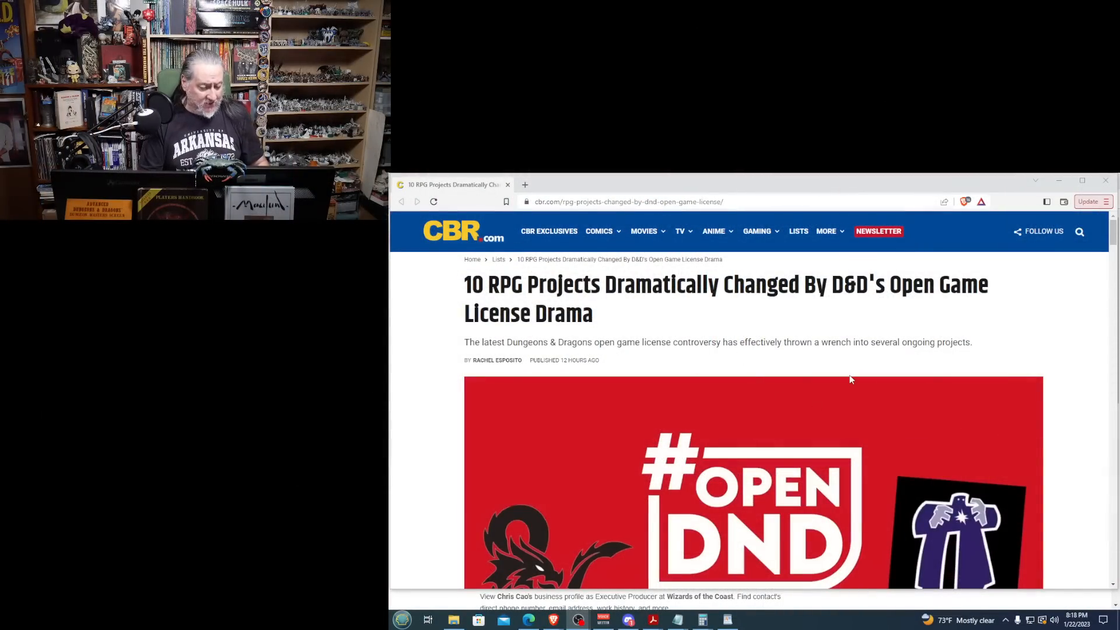
pyautogui.moveTo(1103, 258)
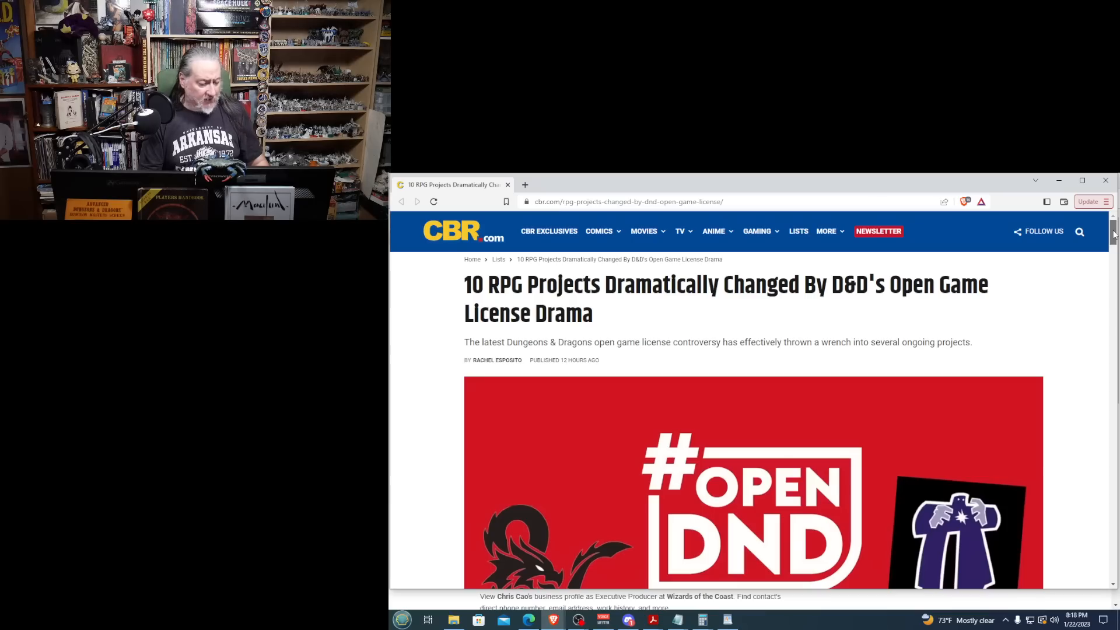
pyautogui.scroll(-3)
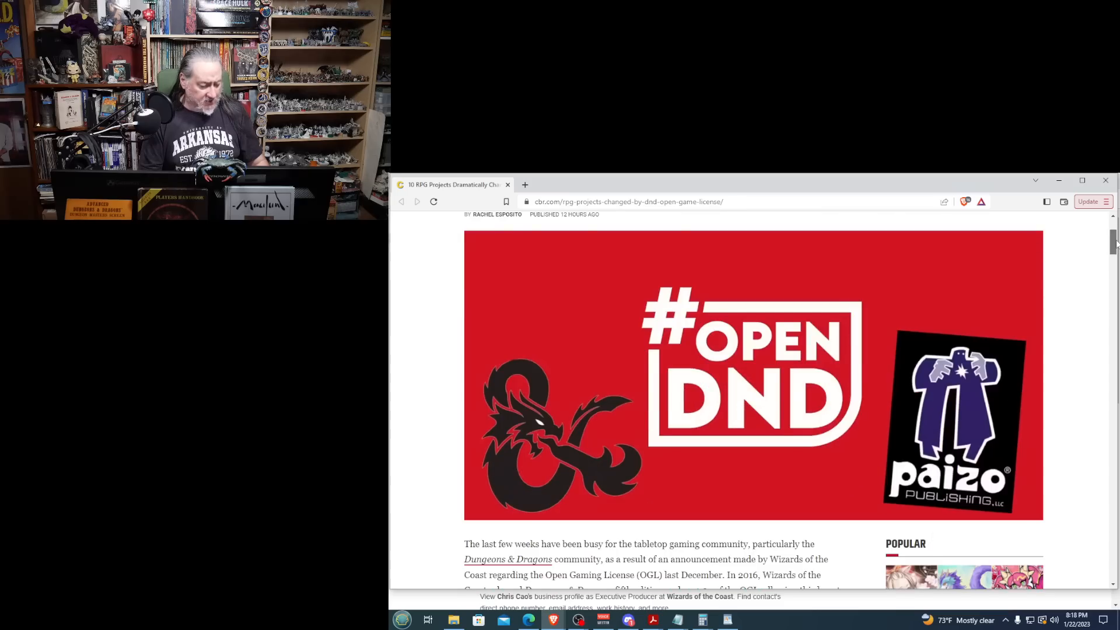
pyautogui.scroll(-3)
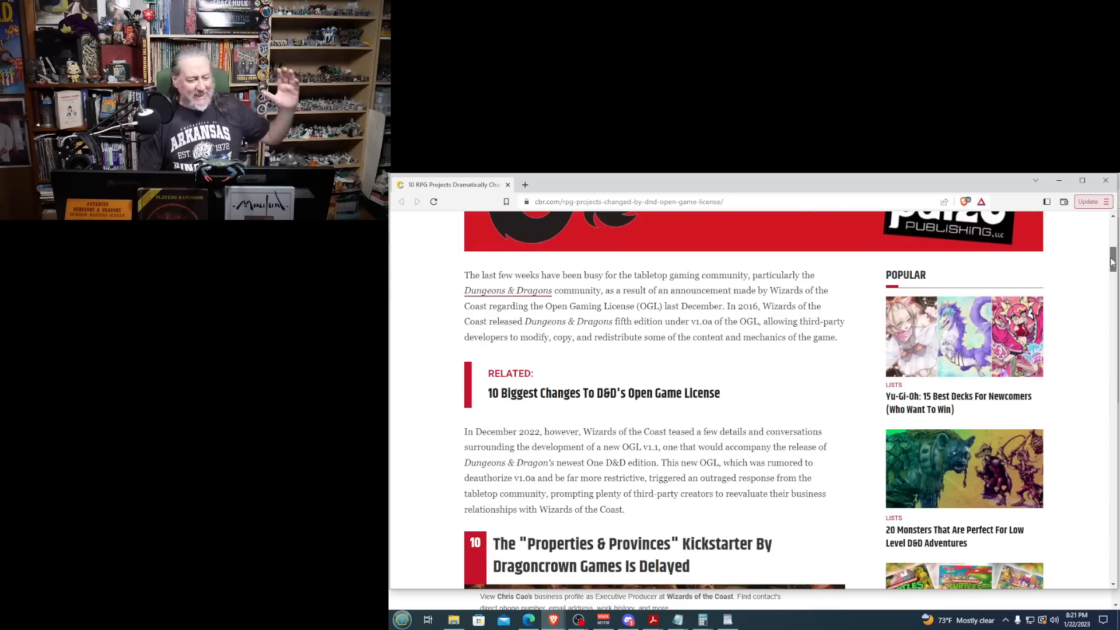
pyautogui.scroll(3)
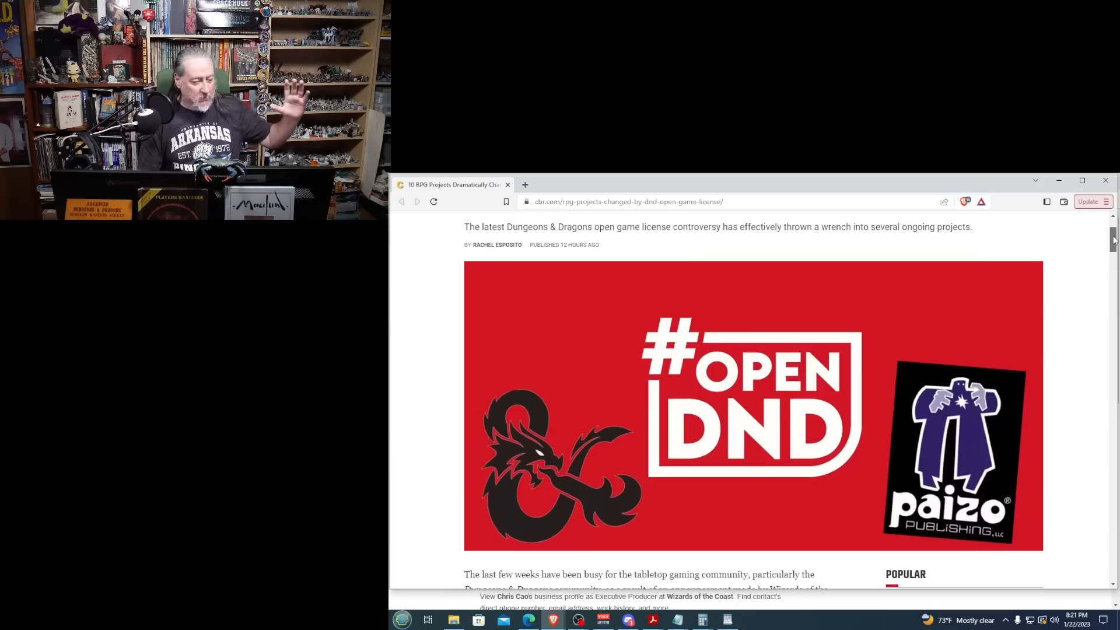
pyautogui.scroll(-3)
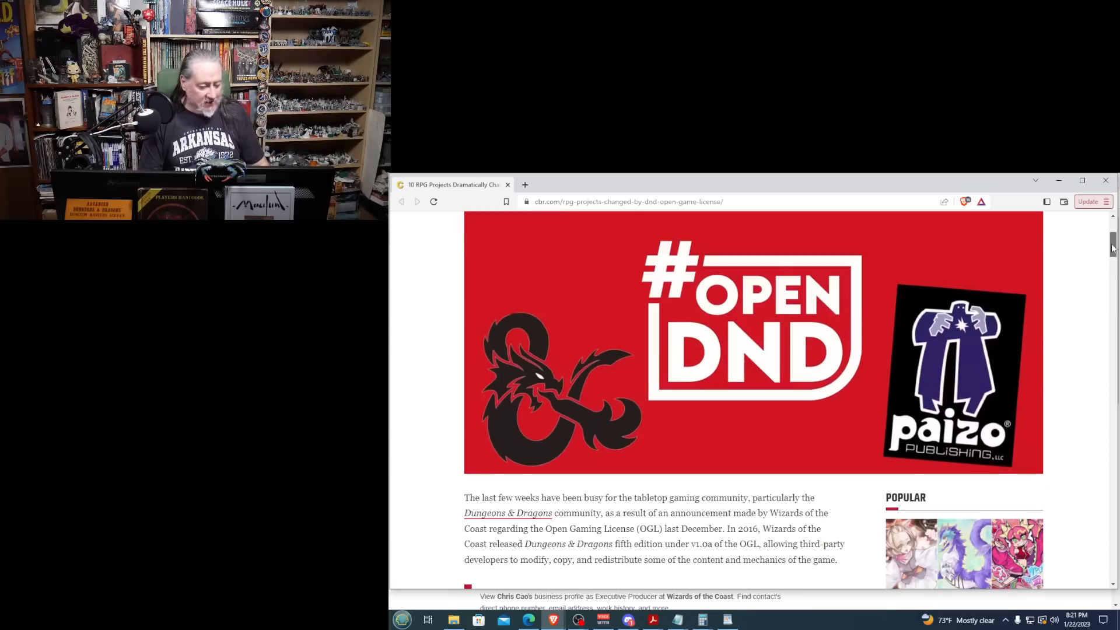
pyautogui.scroll(-3)
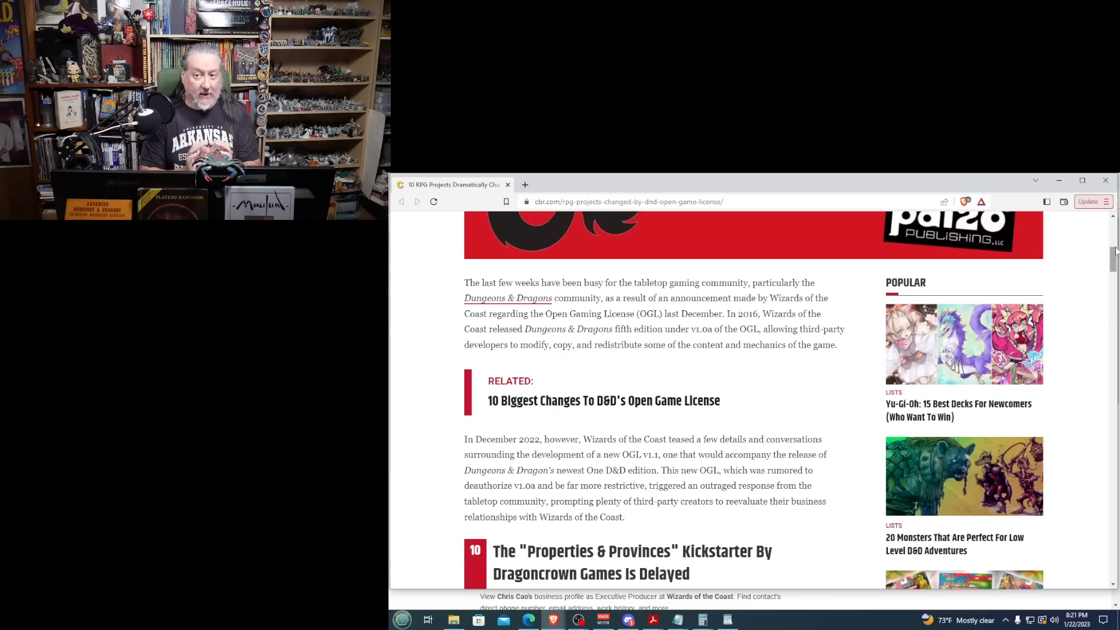
pyautogui.moveTo(953, 302)
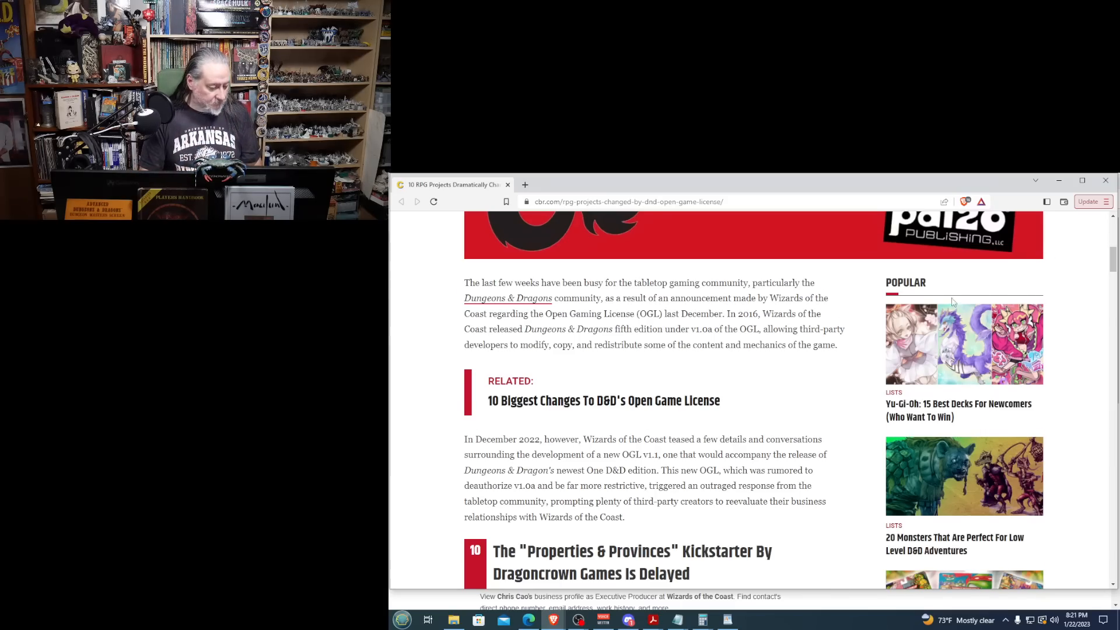
pyautogui.scroll(-3)
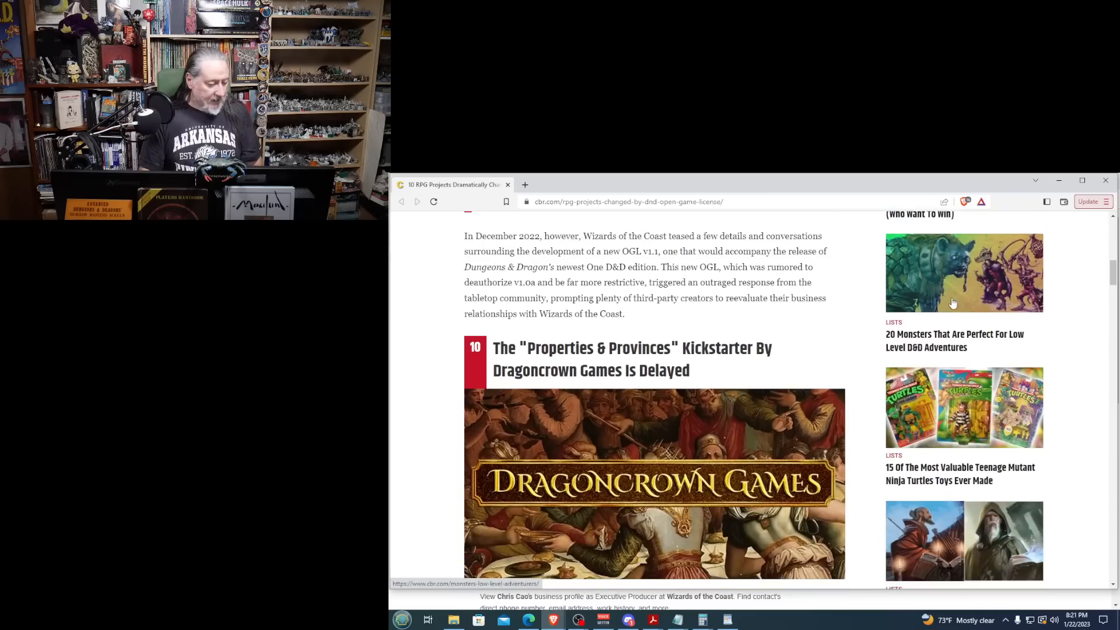
pyautogui.scroll(-3)
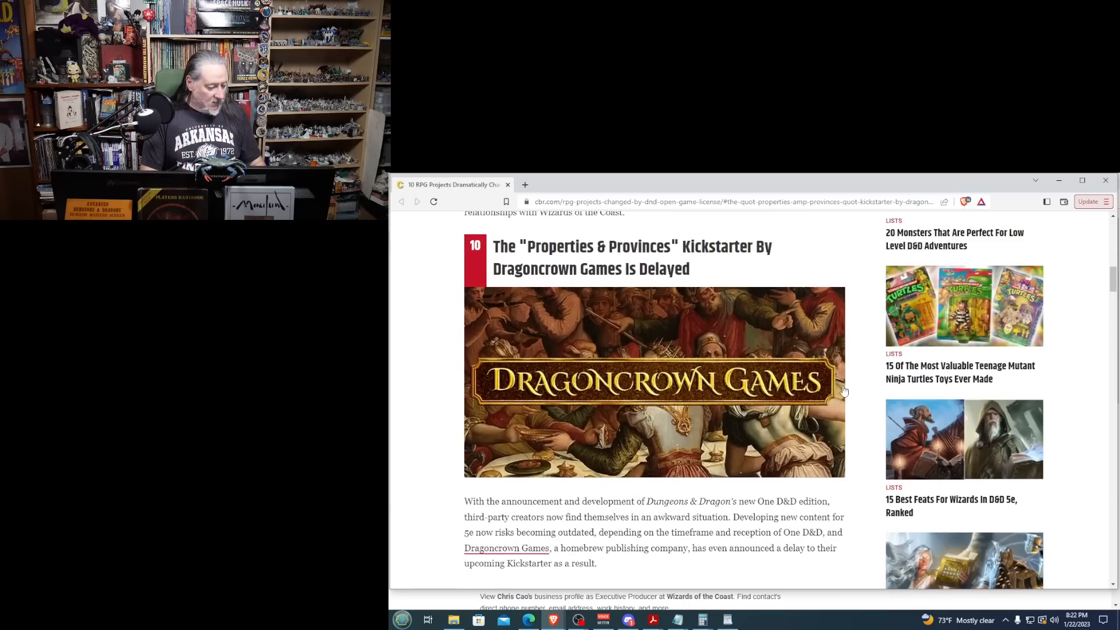
pyautogui.scroll(-3)
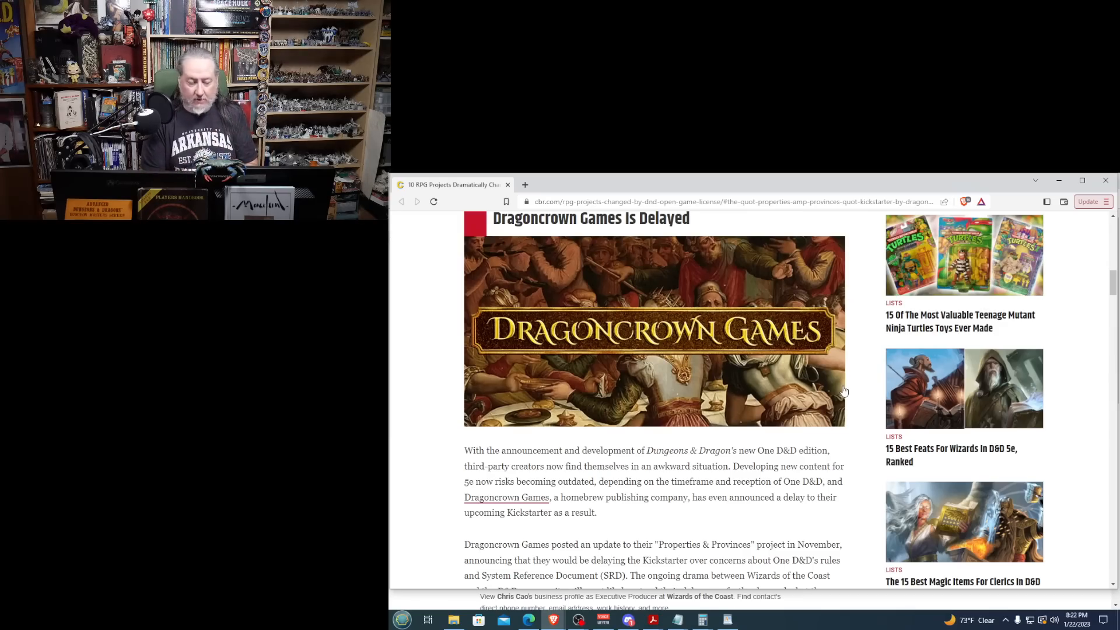
pyautogui.scroll(-3)
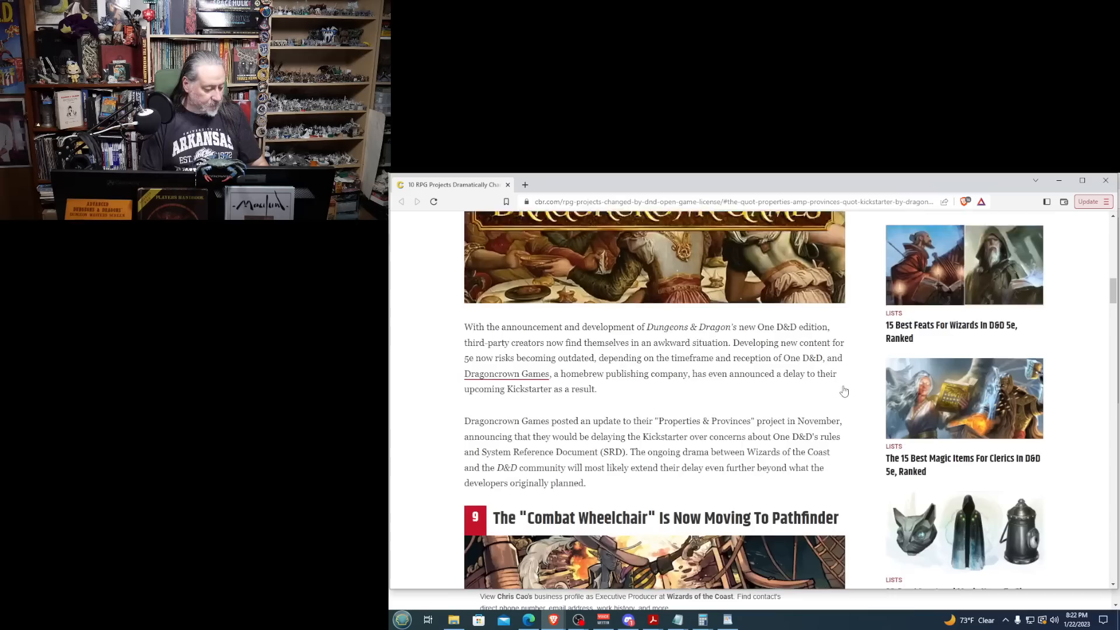
pyautogui.scroll(-3)
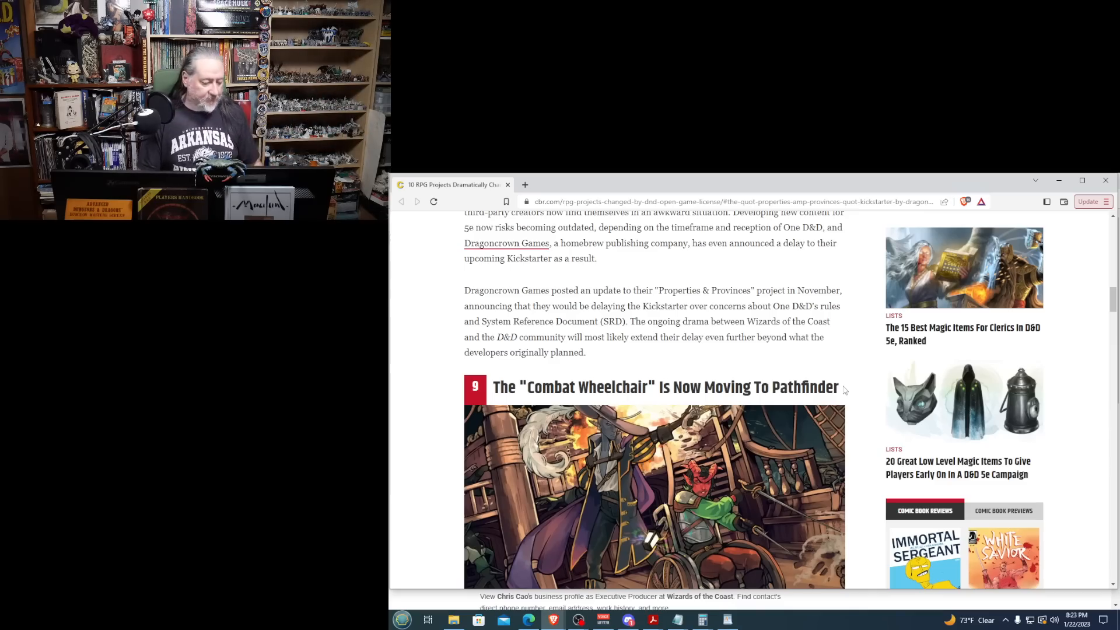
pyautogui.scroll(-3)
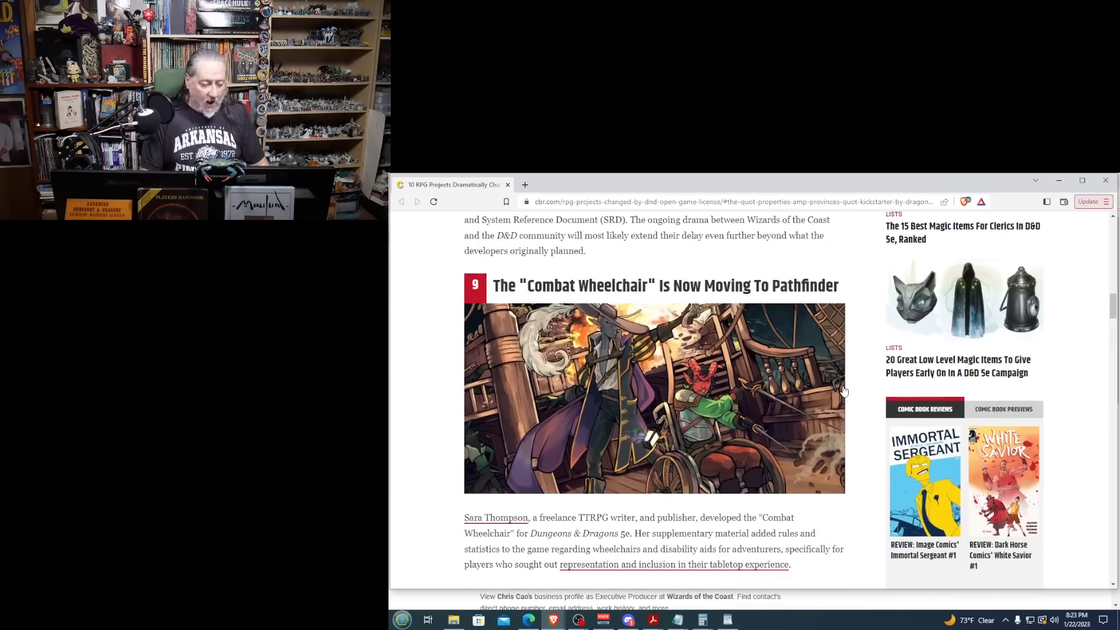
pyautogui.scroll(-3)
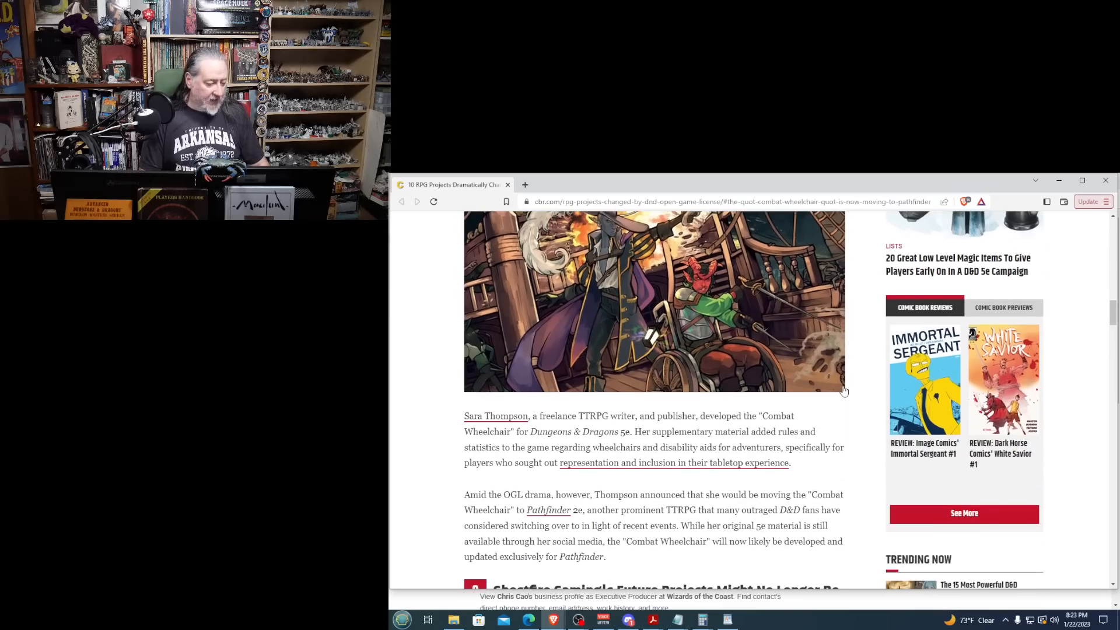
pyautogui.scroll(-3)
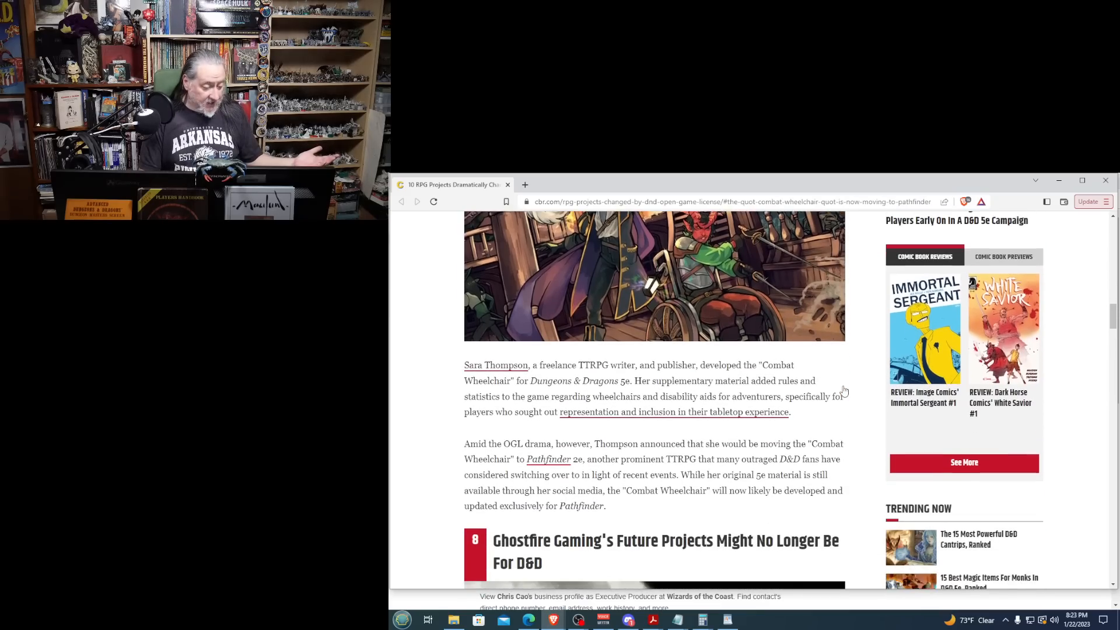
pyautogui.scroll(-3)
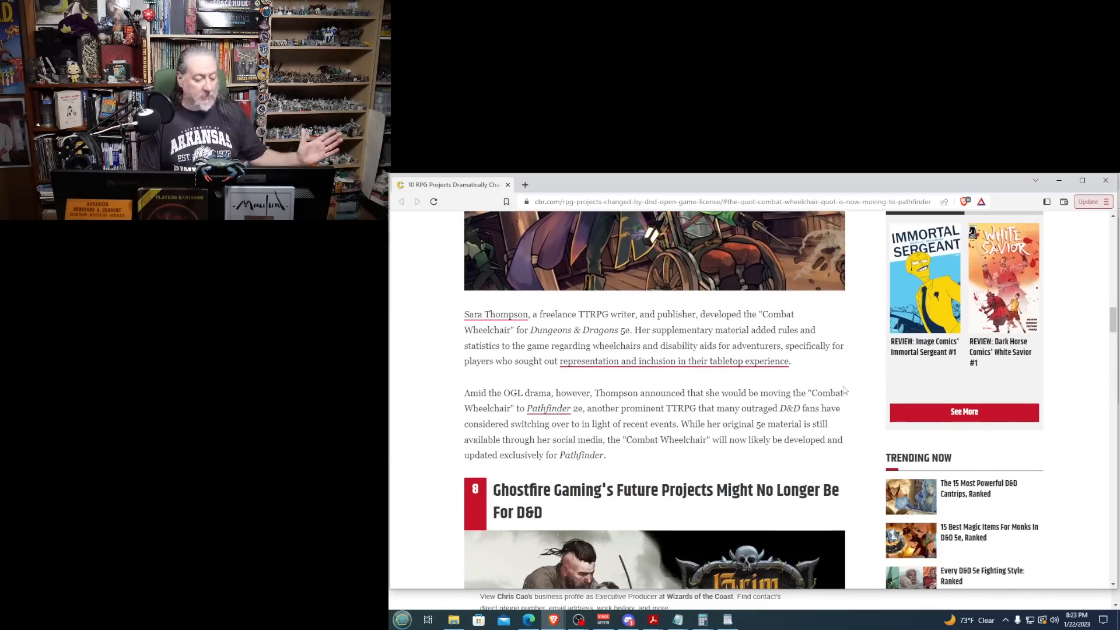
pyautogui.scroll(-3)
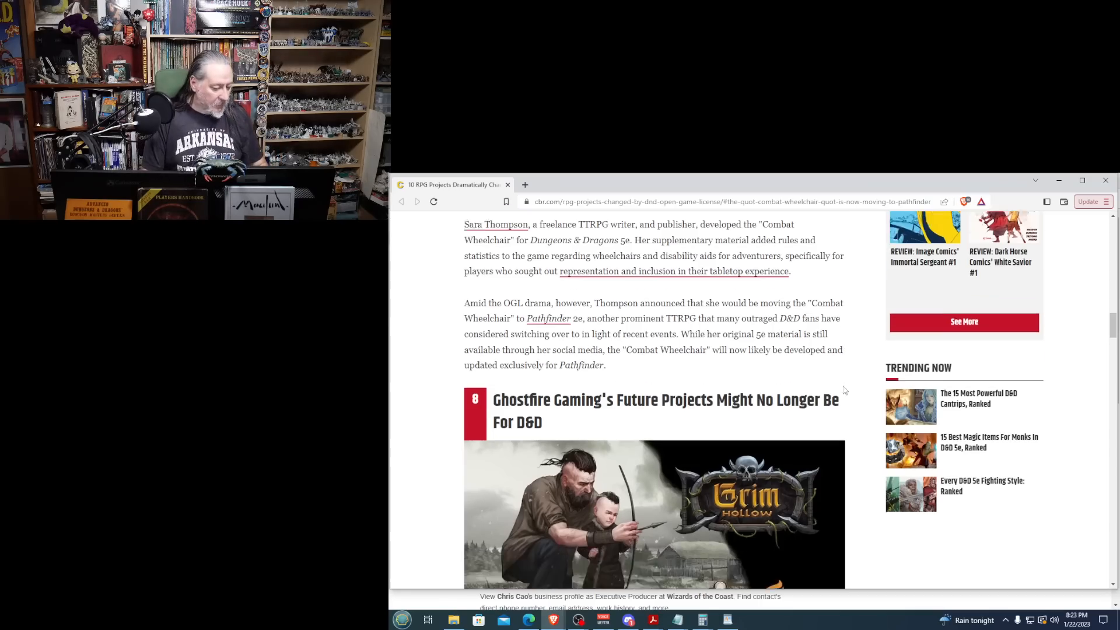
pyautogui.scroll(-3)
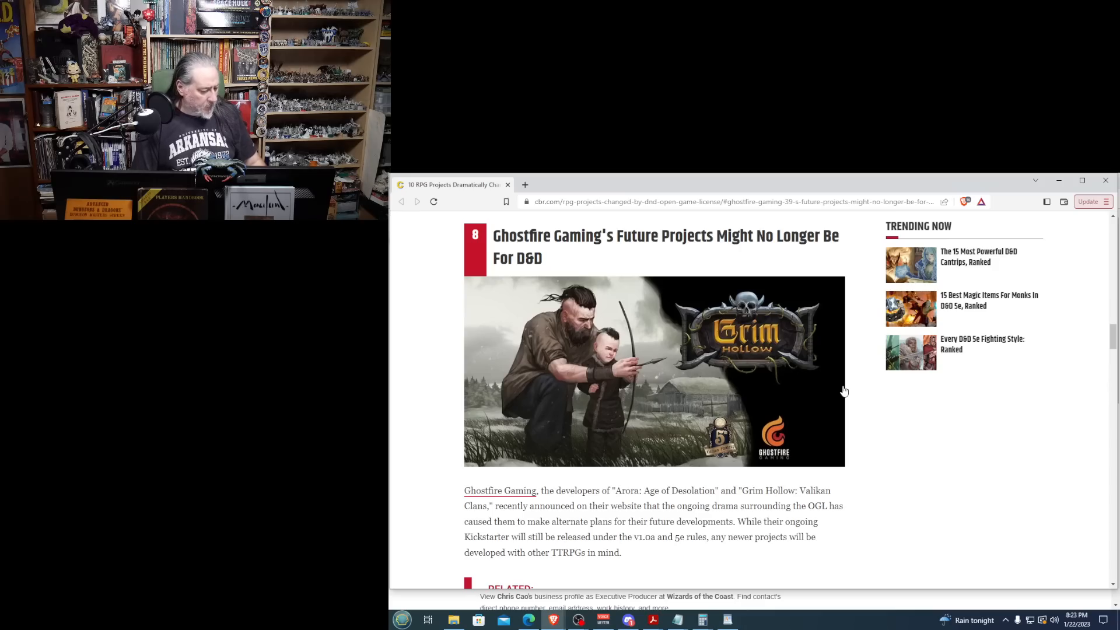
pyautogui.scroll(-3)
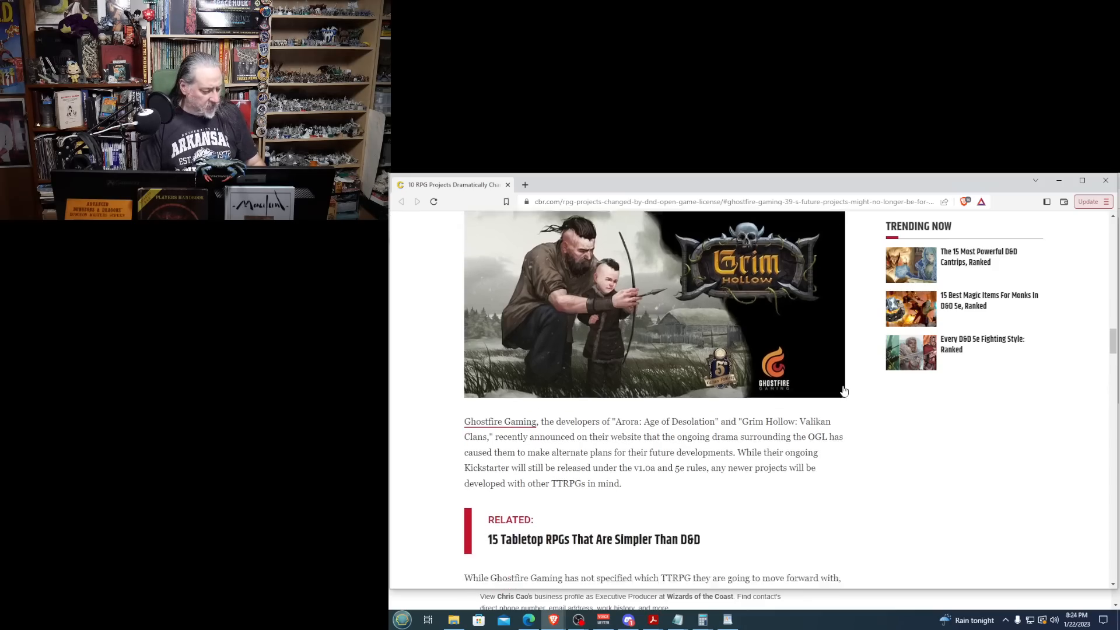
pyautogui.scroll(-3)
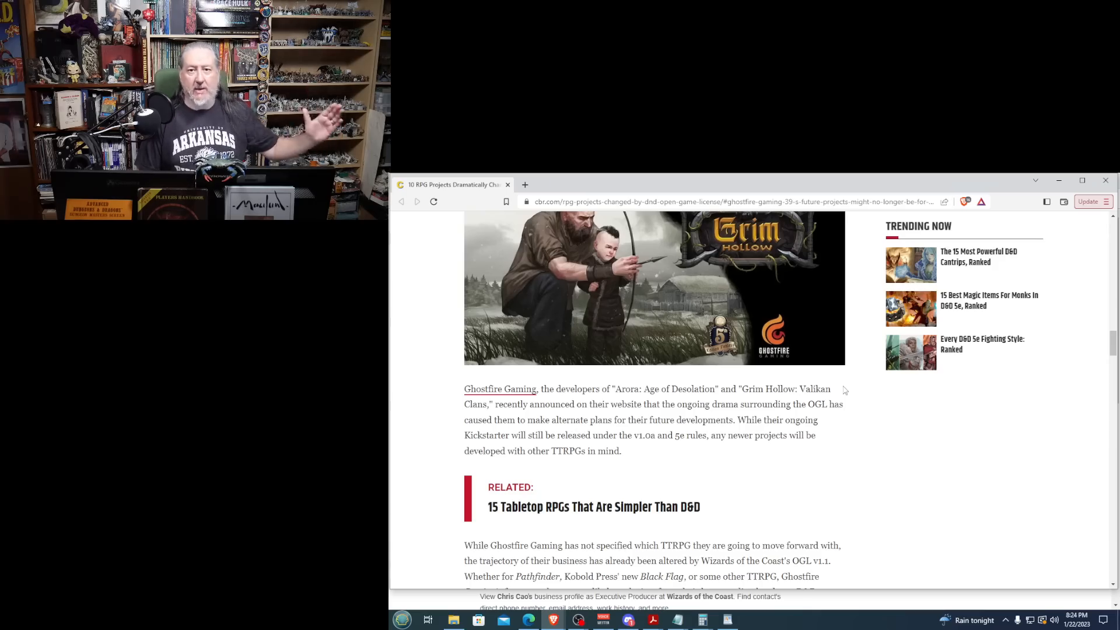
pyautogui.scroll(-3)
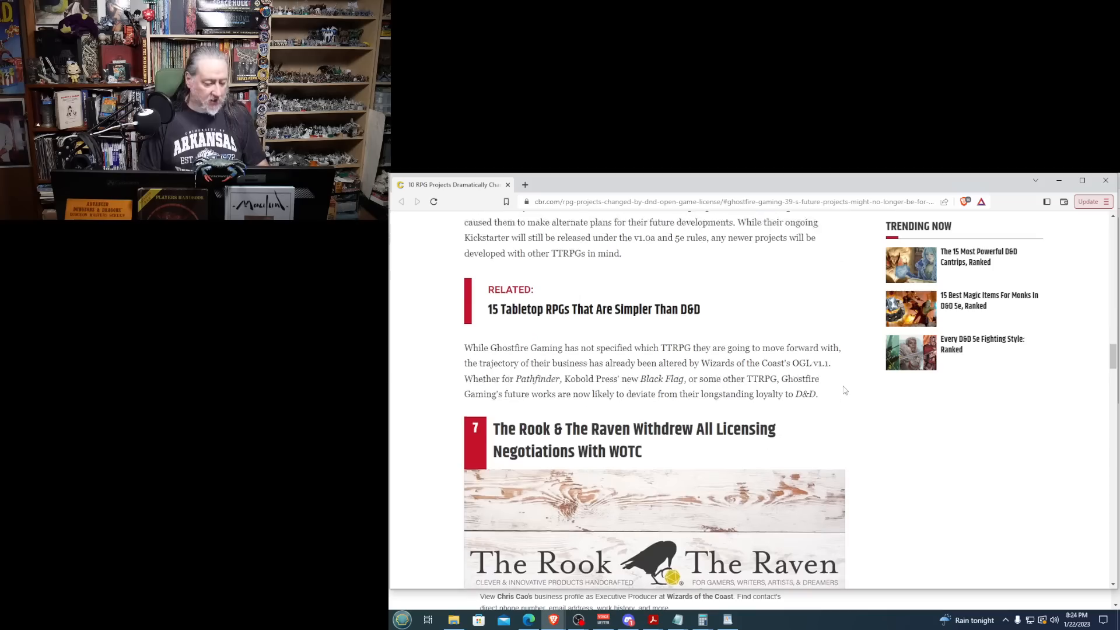
pyautogui.scroll(-3)
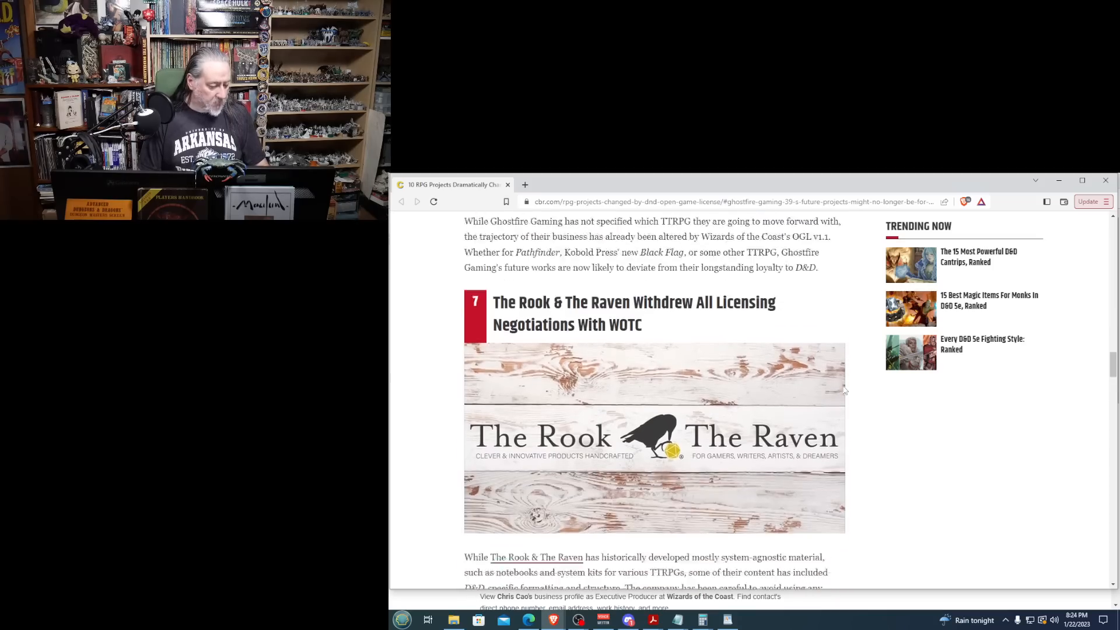
pyautogui.scroll(-3)
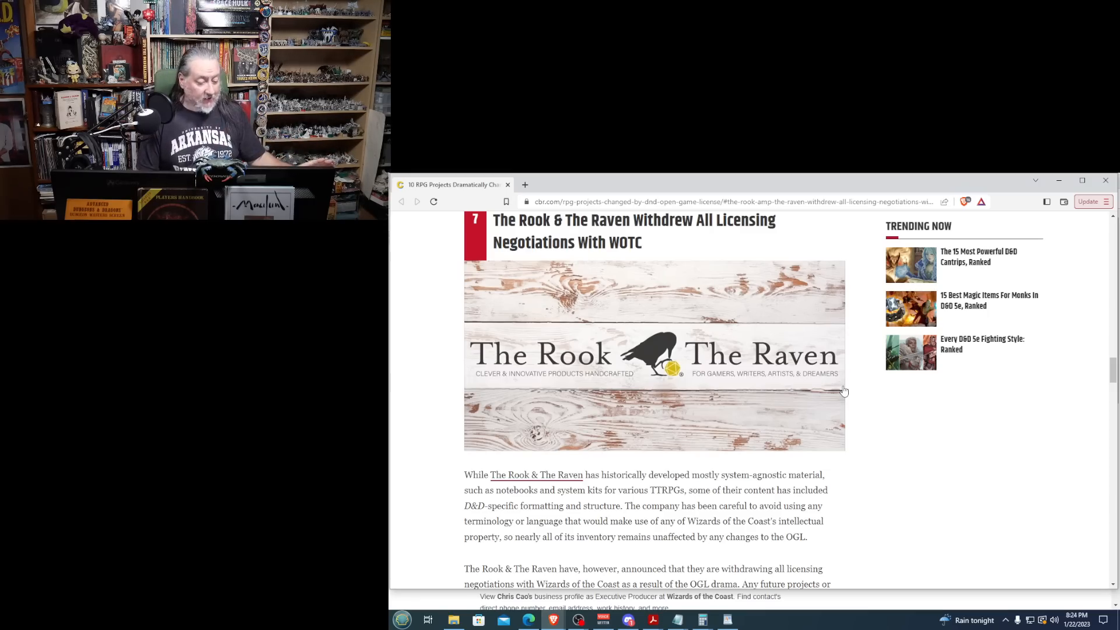
pyautogui.scroll(3)
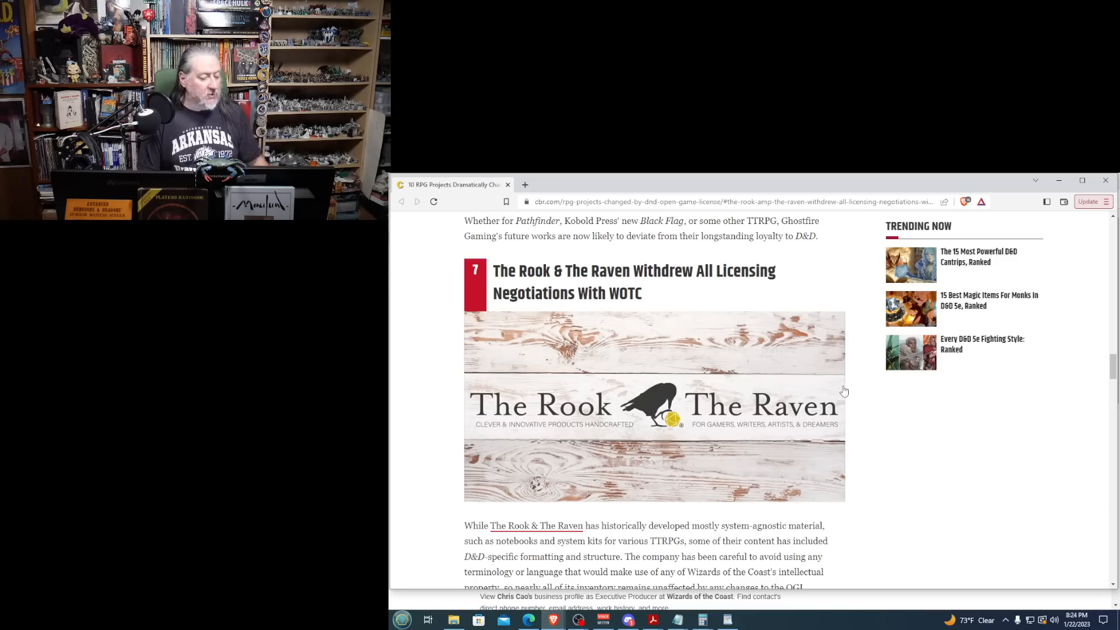
pyautogui.scroll(-3)
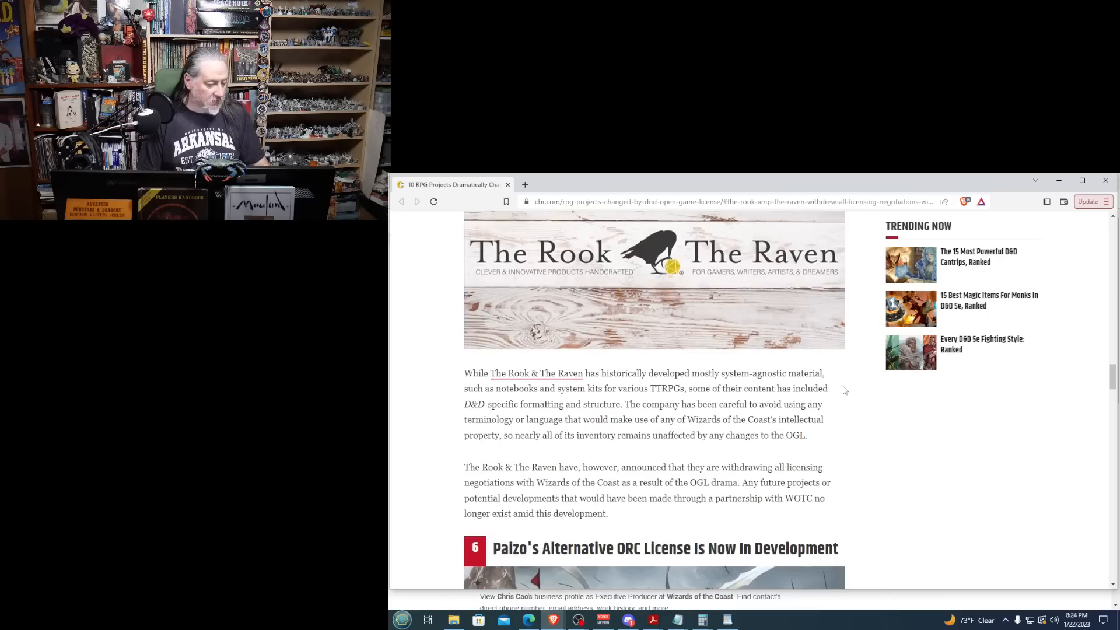
pyautogui.scroll(-3)
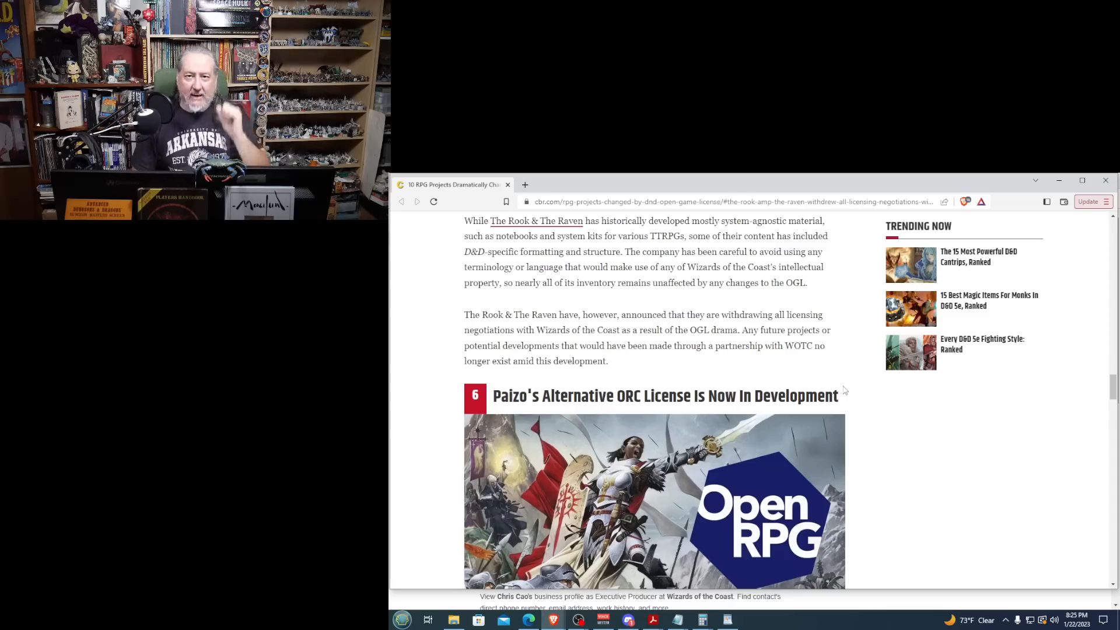
pyautogui.scroll(-3)
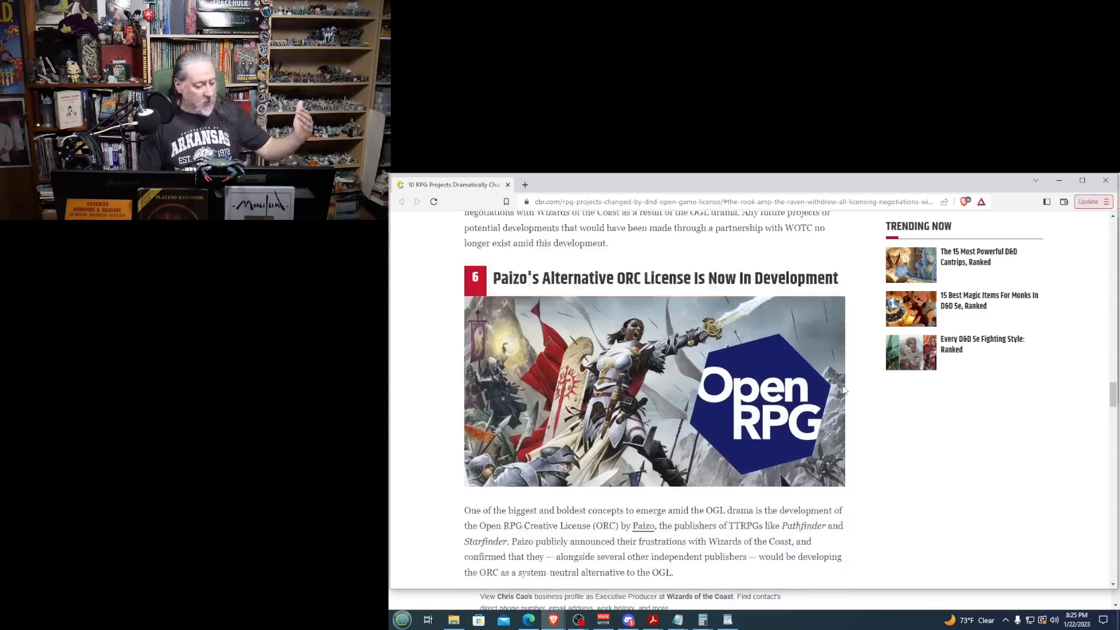
pyautogui.scroll(-3)
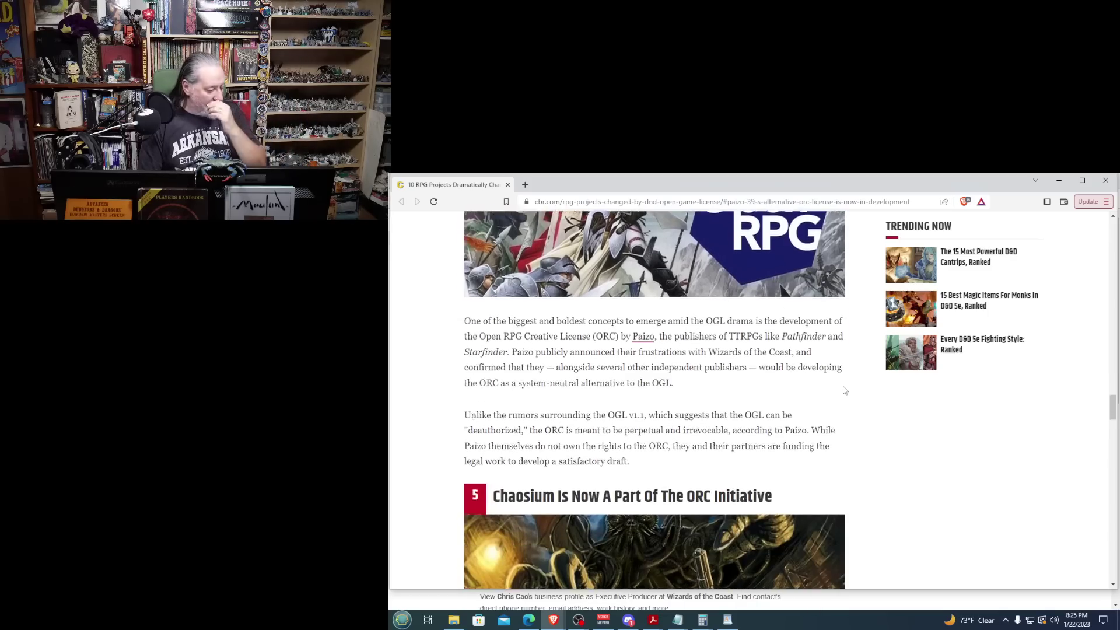
pyautogui.scroll(-3)
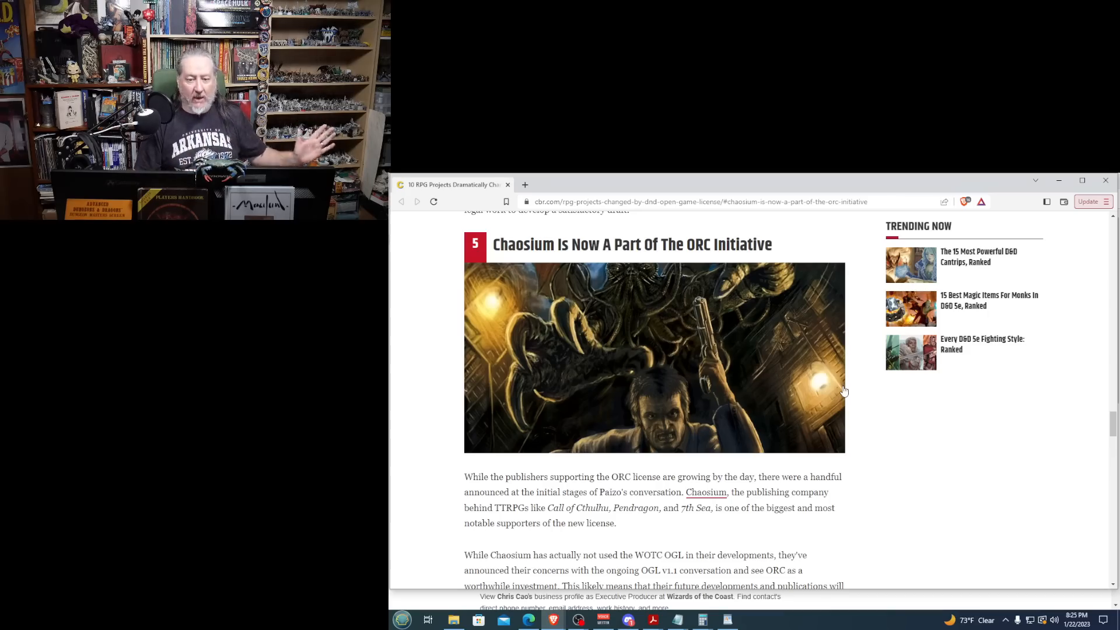
pyautogui.scroll(-3)
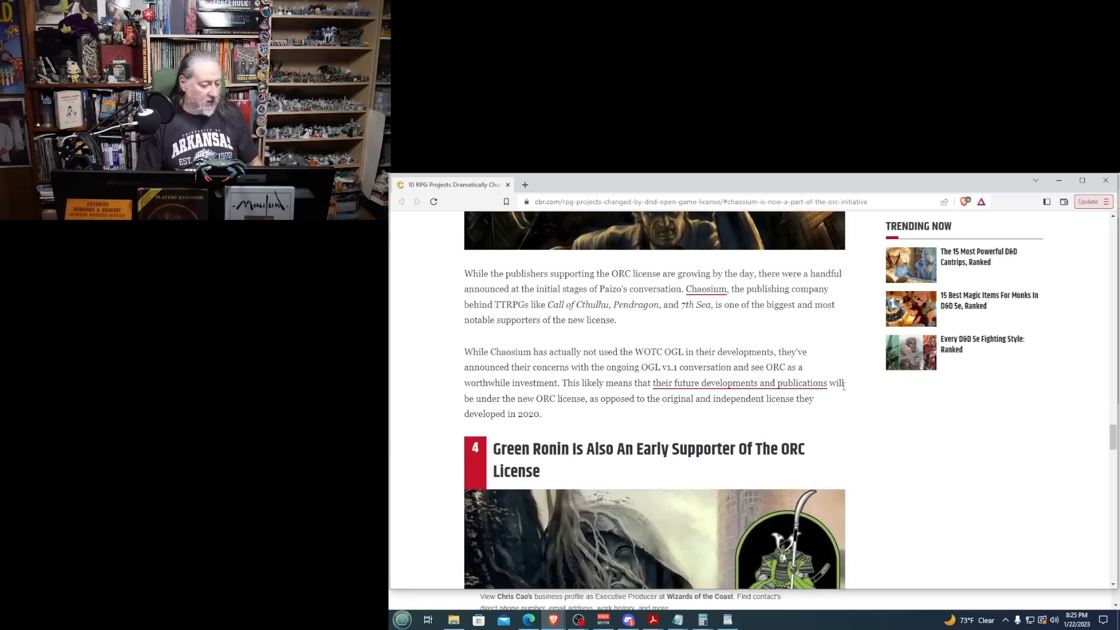
pyautogui.scroll(-3)
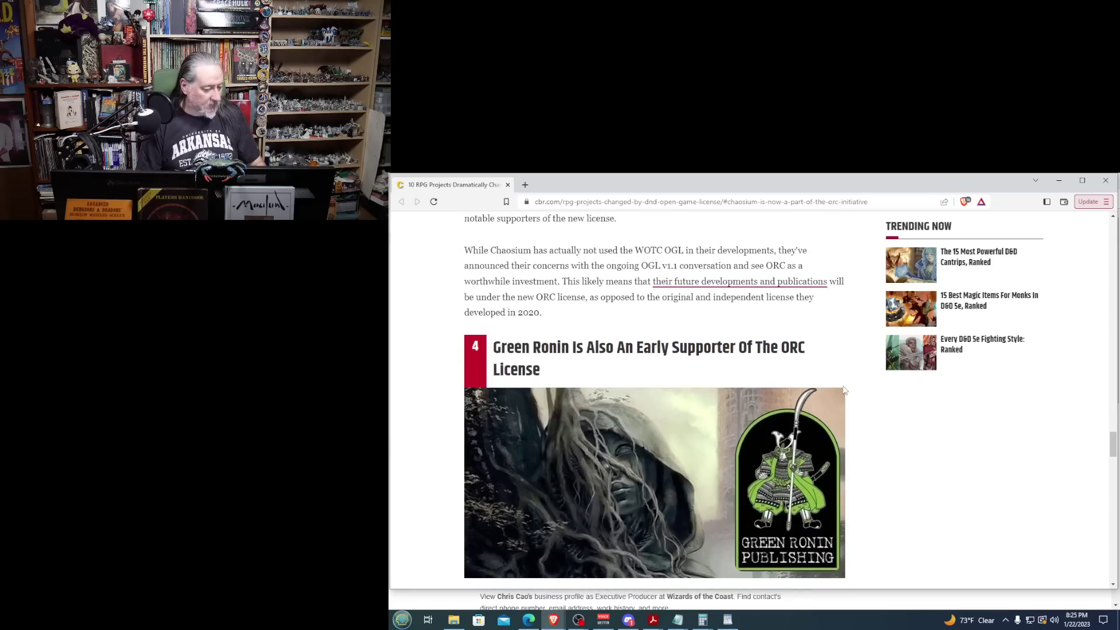
pyautogui.scroll(-3)
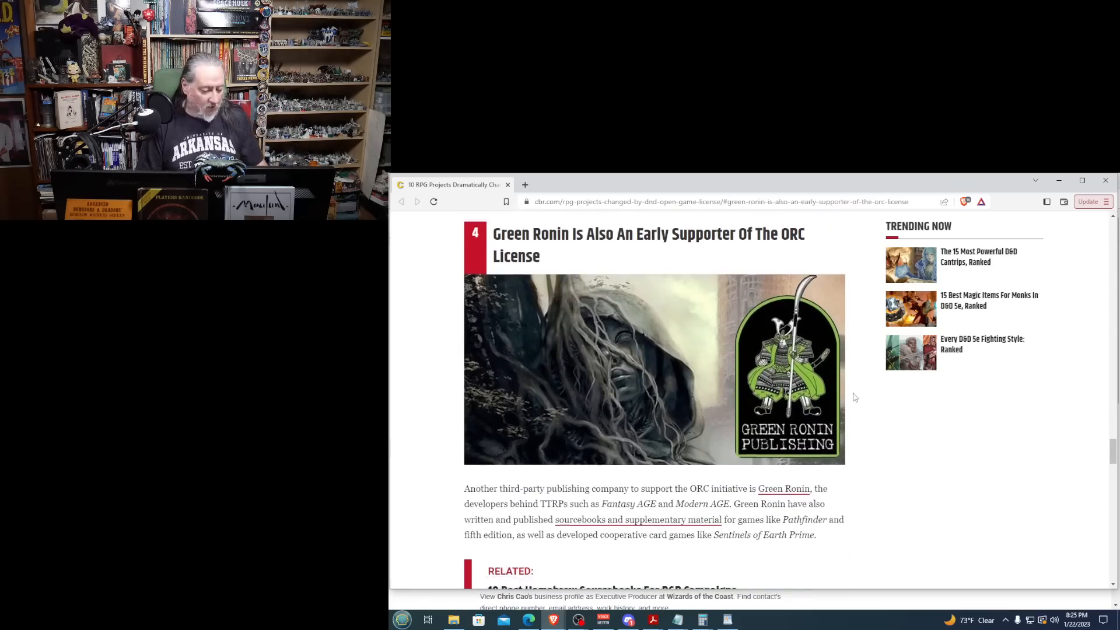
pyautogui.scroll(-3)
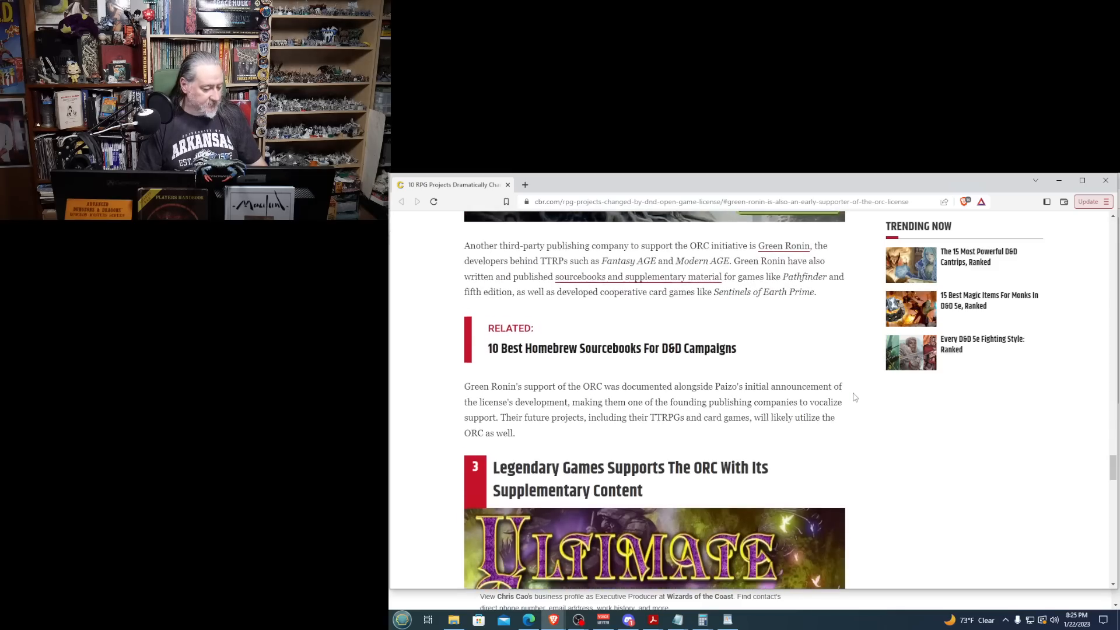
pyautogui.scroll(-3)
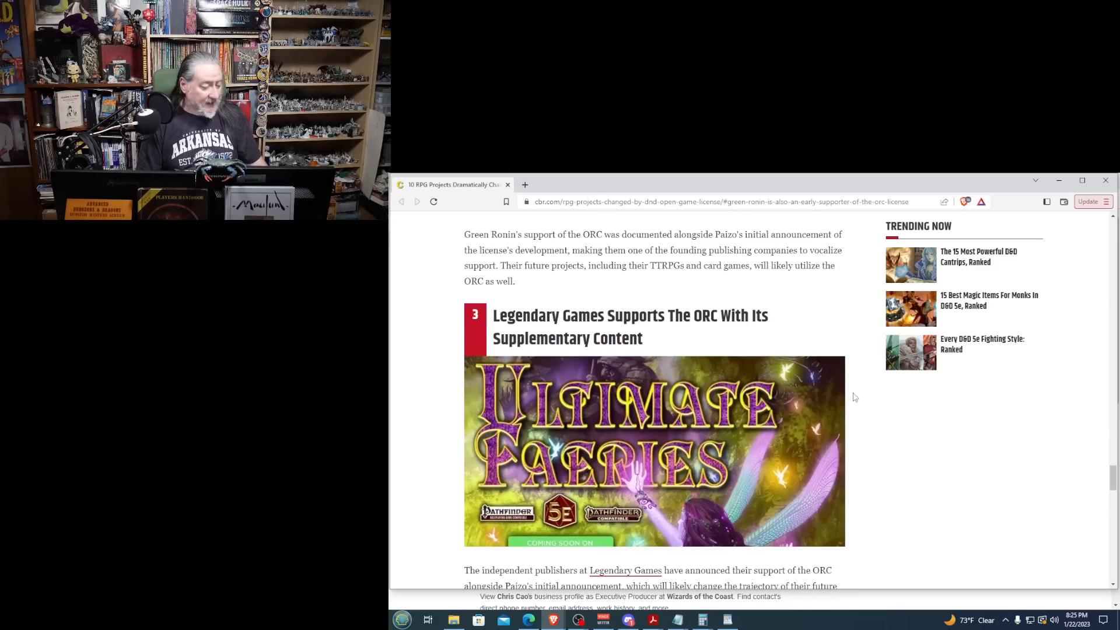
pyautogui.scroll(-3)
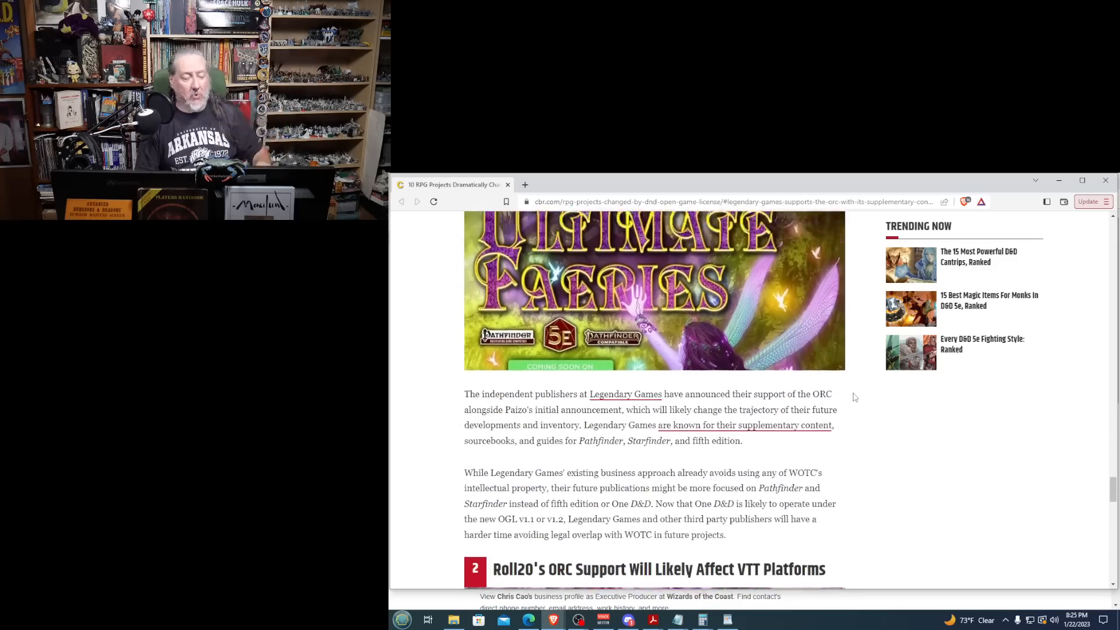
pyautogui.scroll(-3)
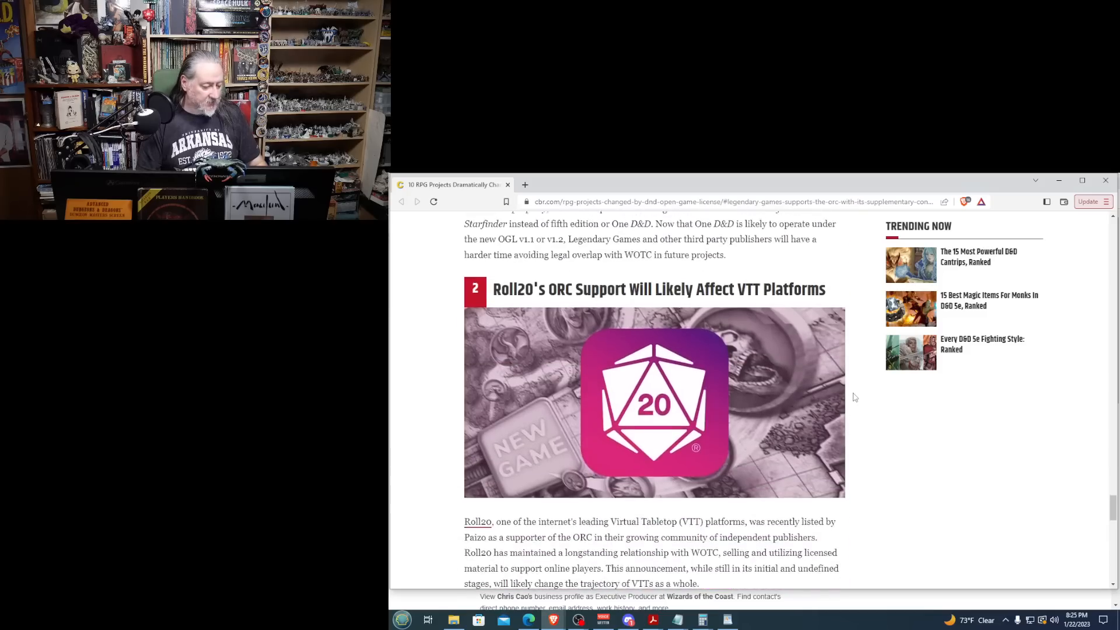
pyautogui.scroll(-3)
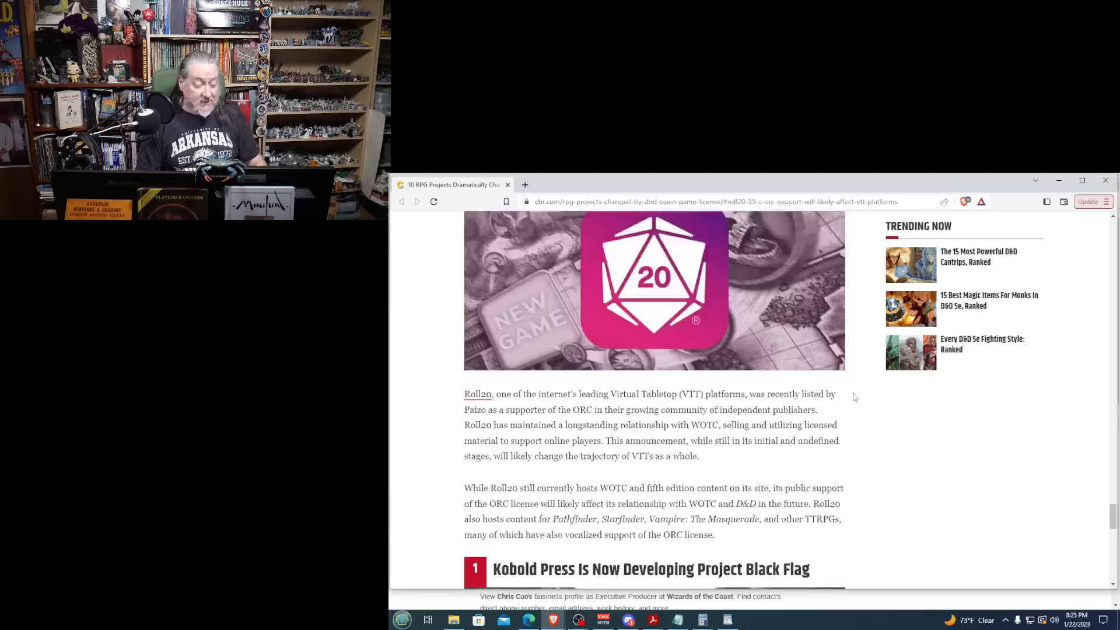
pyautogui.scroll(3)
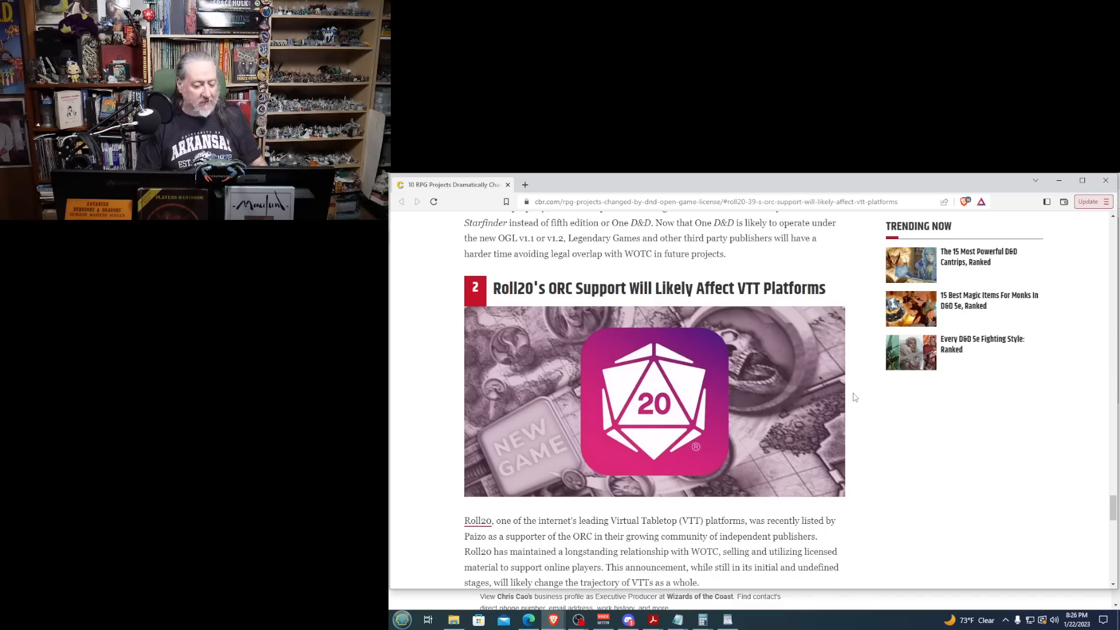
pyautogui.moveTo(868, 413)
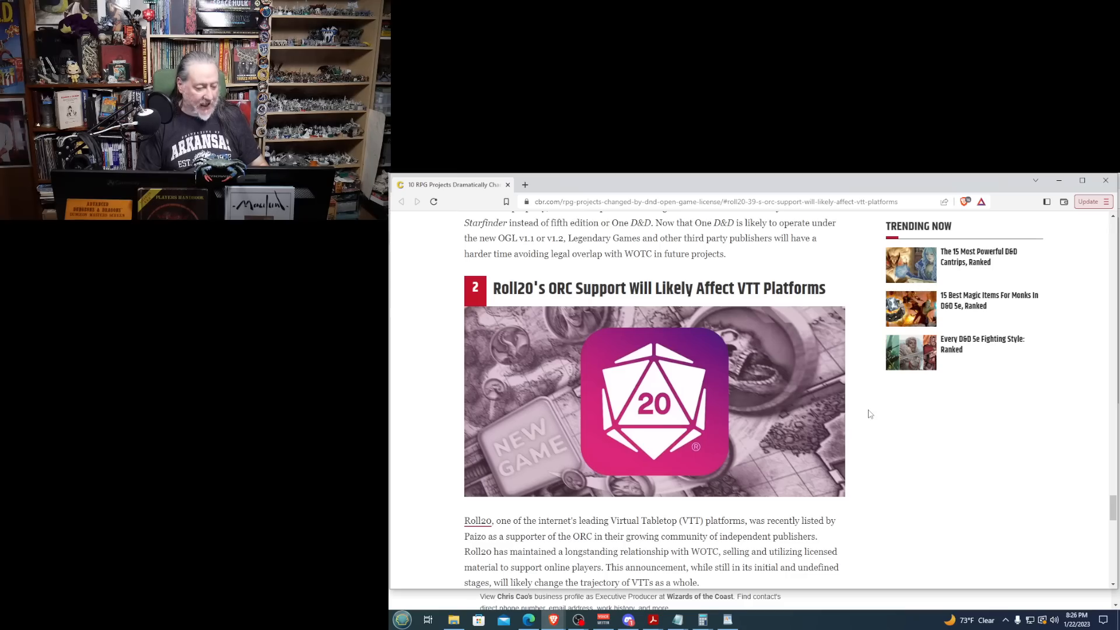
pyautogui.scroll(-3)
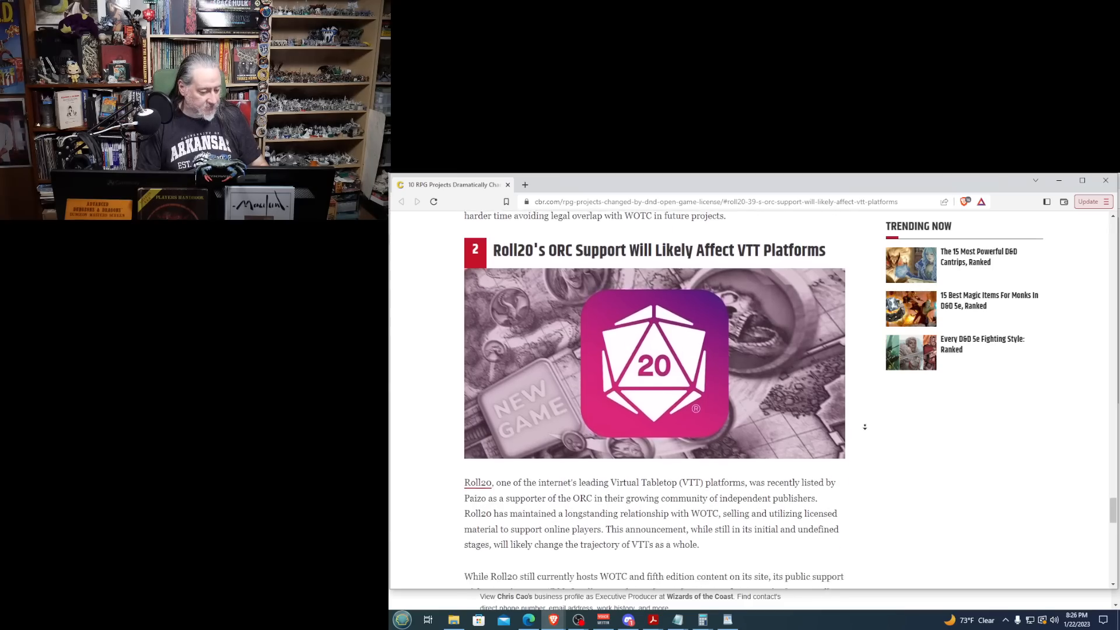
pyautogui.scroll(-3)
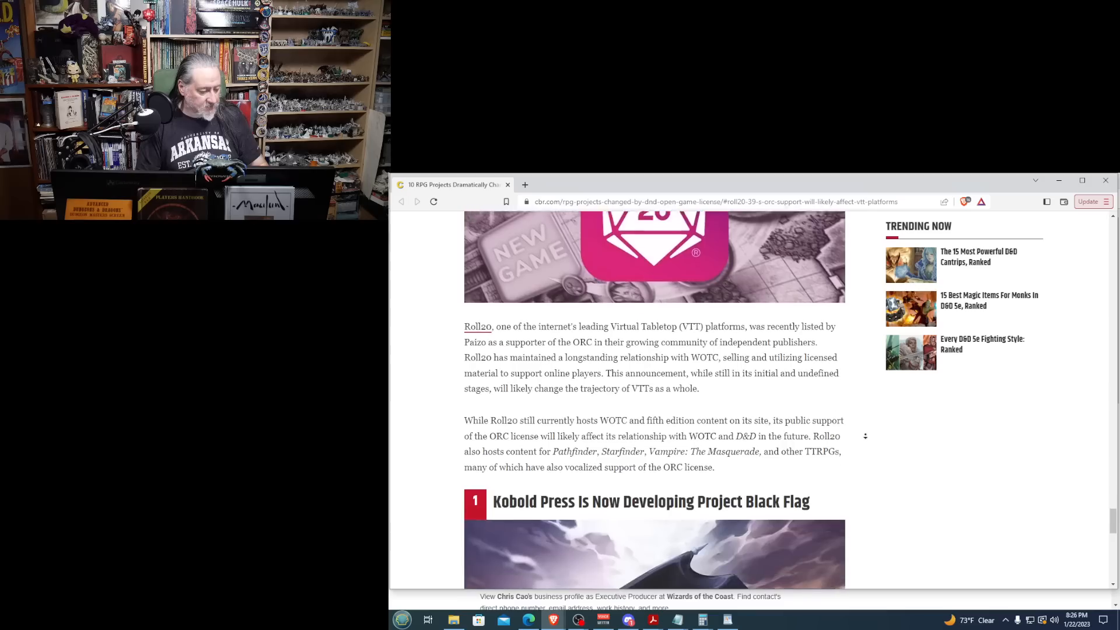
pyautogui.scroll(-3)
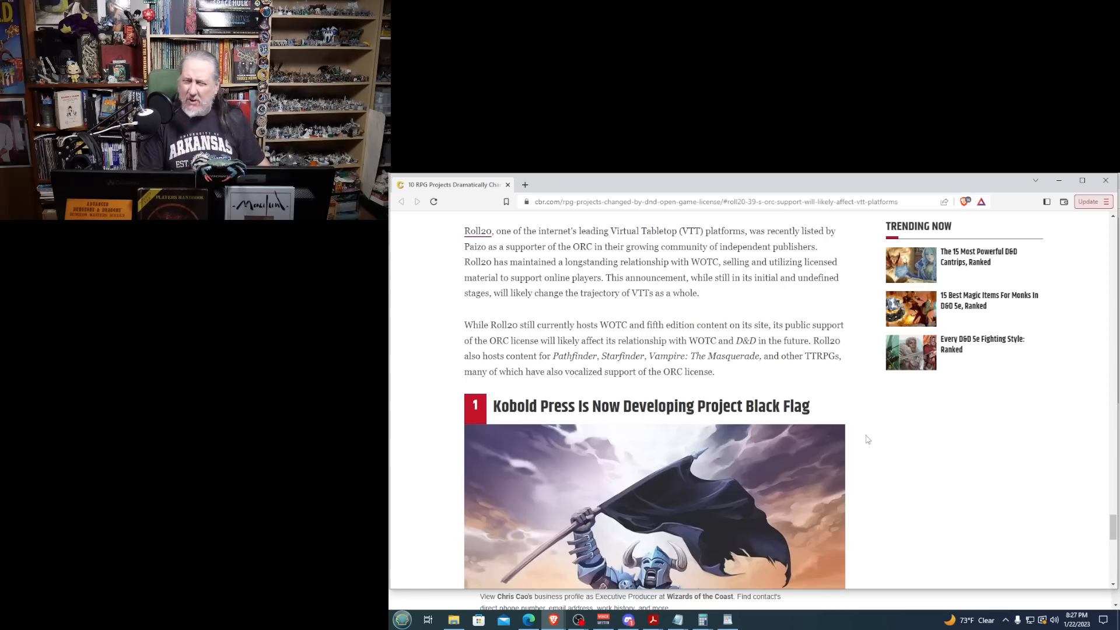
pyautogui.scroll(-3)
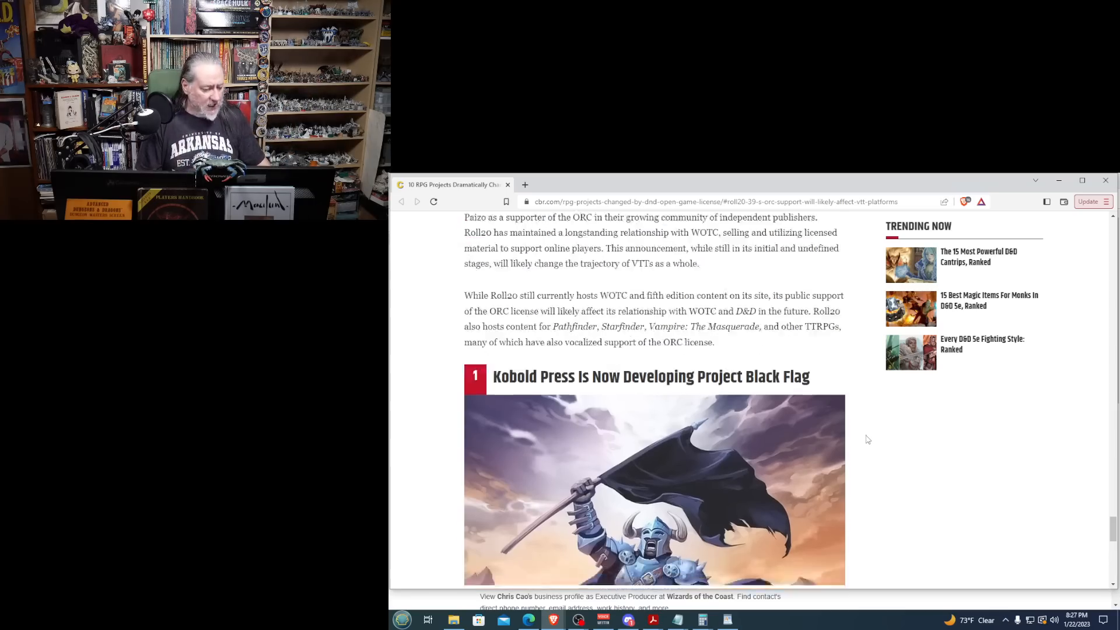
pyautogui.scroll(-3)
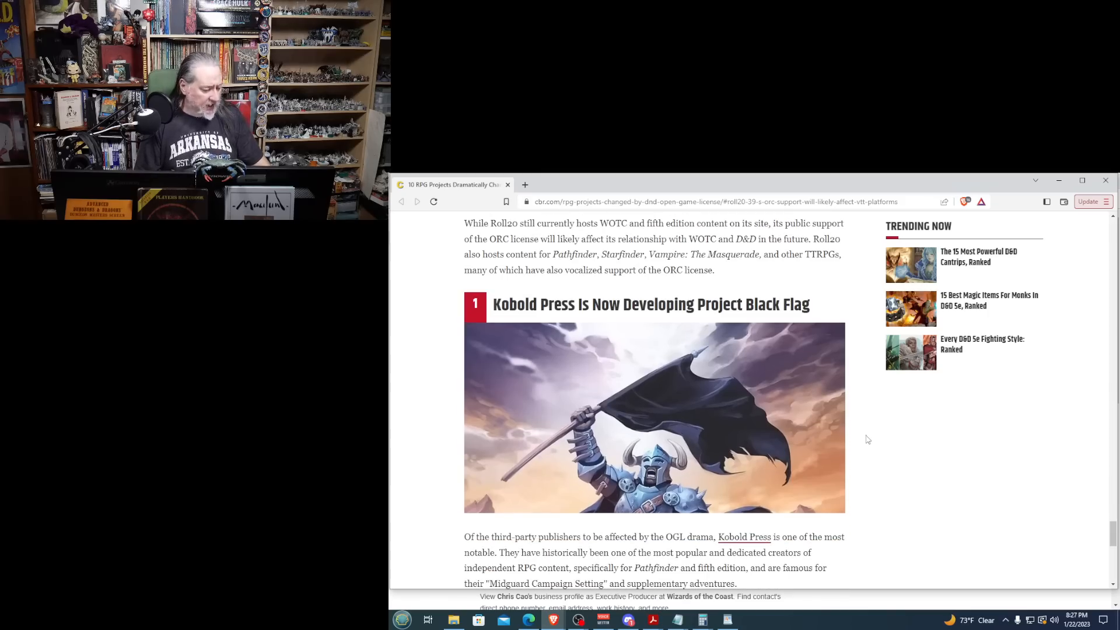
pyautogui.scroll(-3)
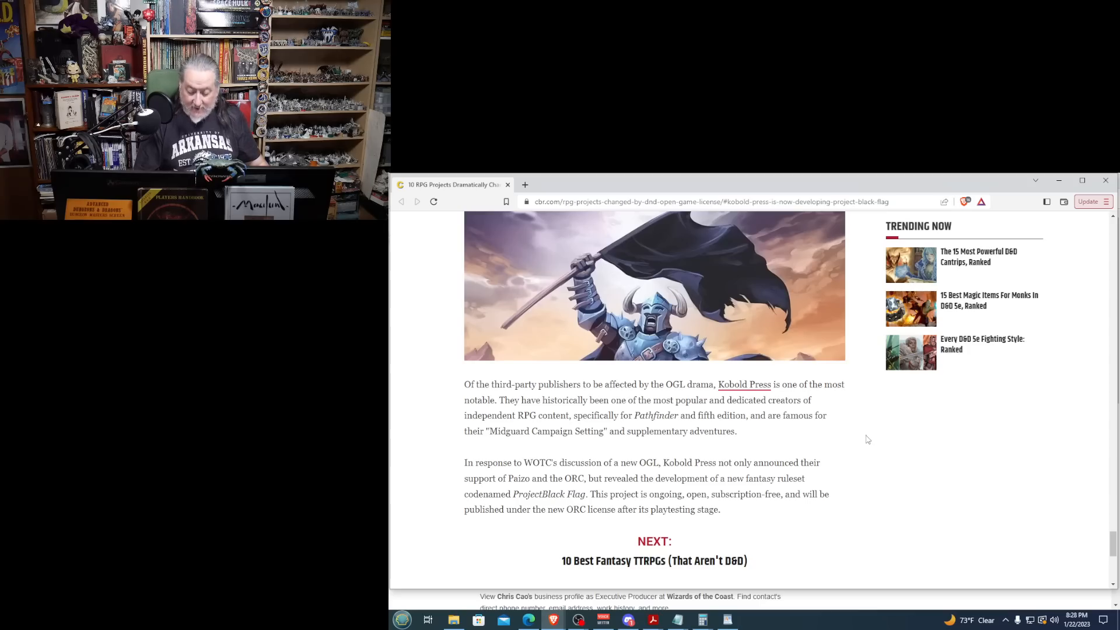
pyautogui.moveTo(1097, 560)
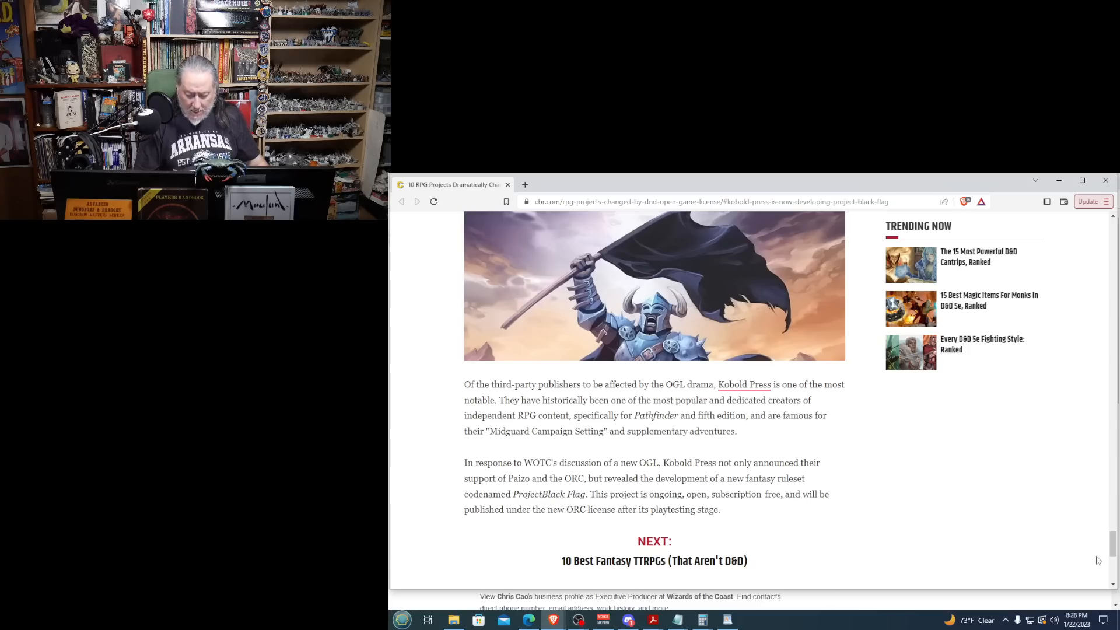